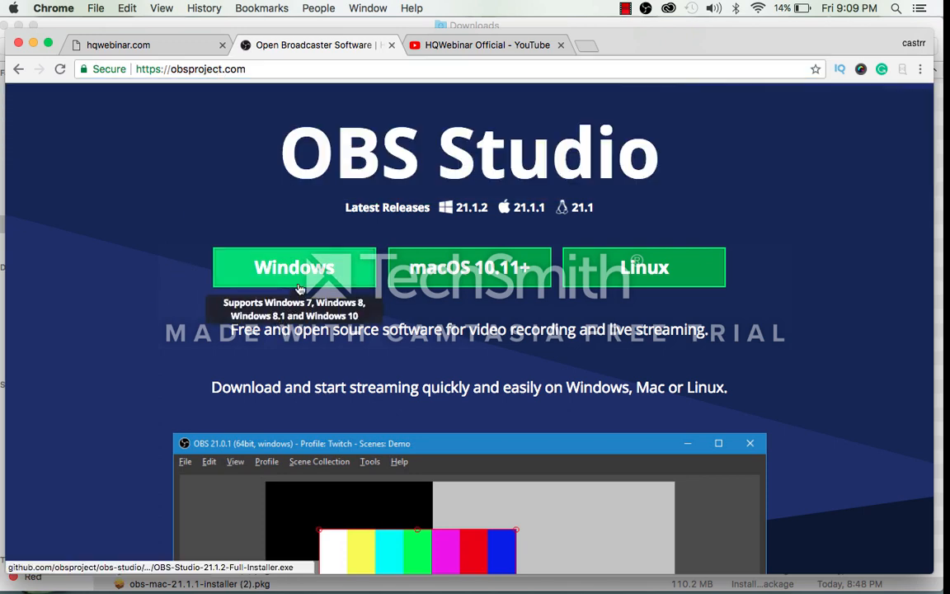
pyautogui.moveTo(470, 267)
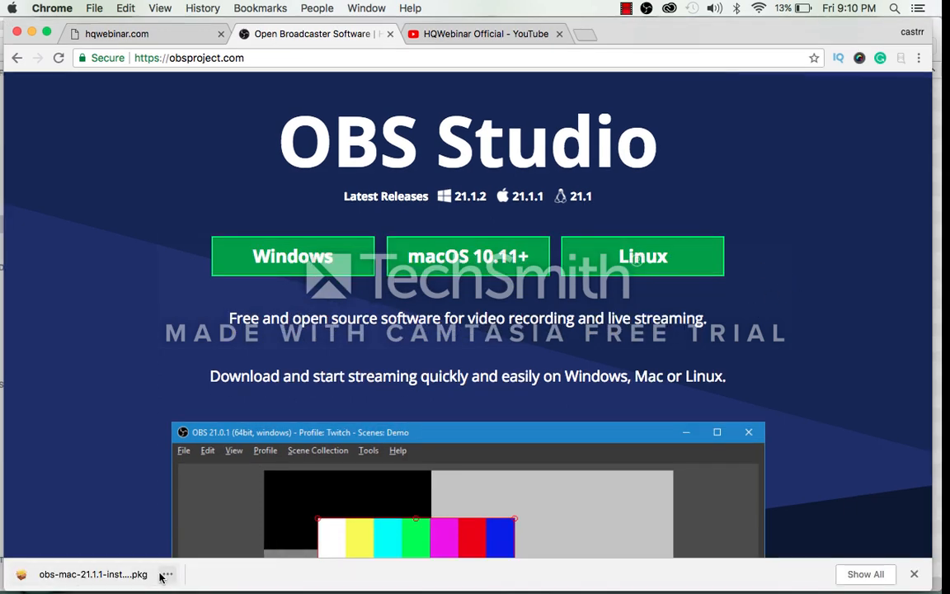
# Step: Launch the downloaded obs-mac .pkg installer from Chrome's download bar
pyautogui.doubleClick(92, 574)
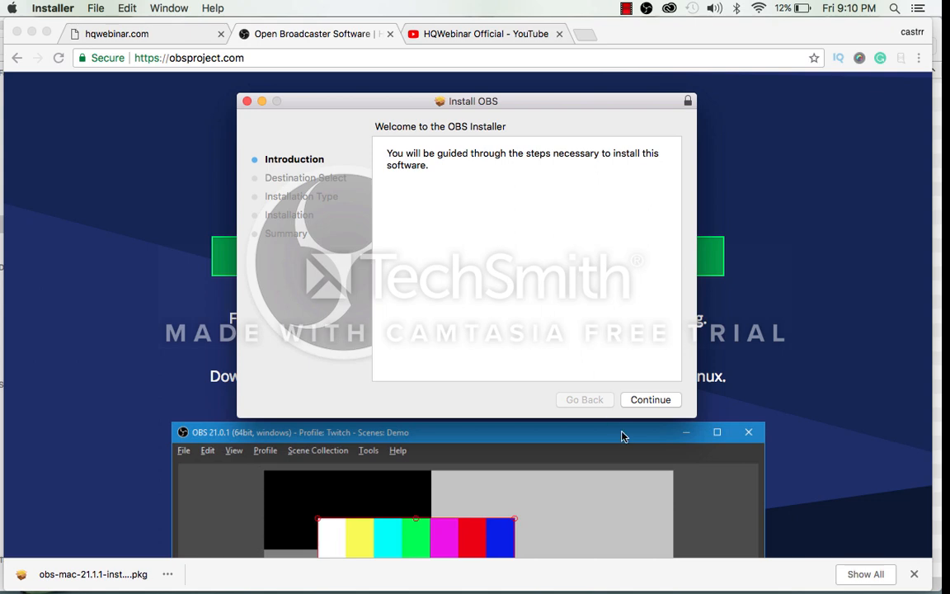
# Step: Run the standard OBS installation, authorise it with the admin password, and close the installer on success
pyautogui.click(650, 400)
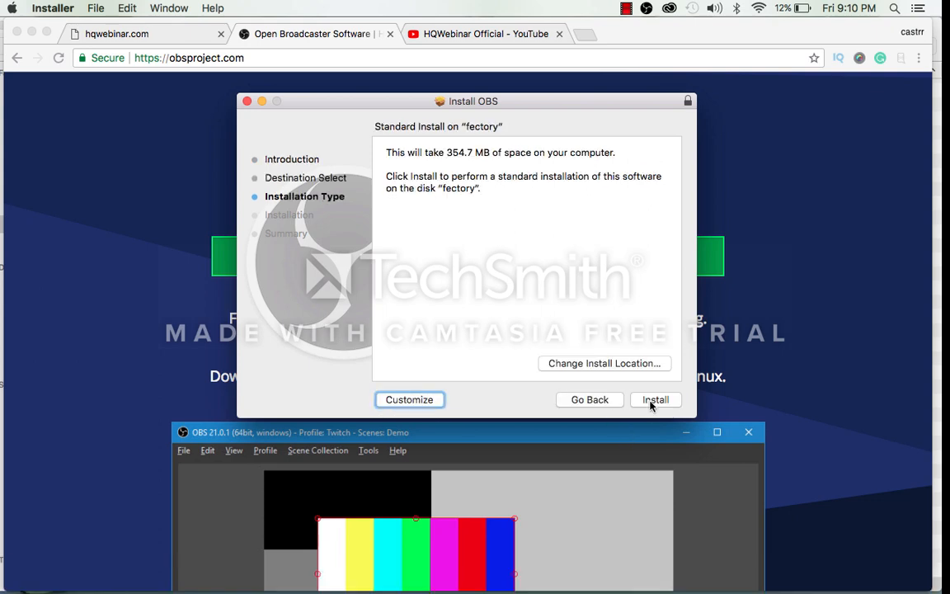
pyautogui.moveTo(452, 168)
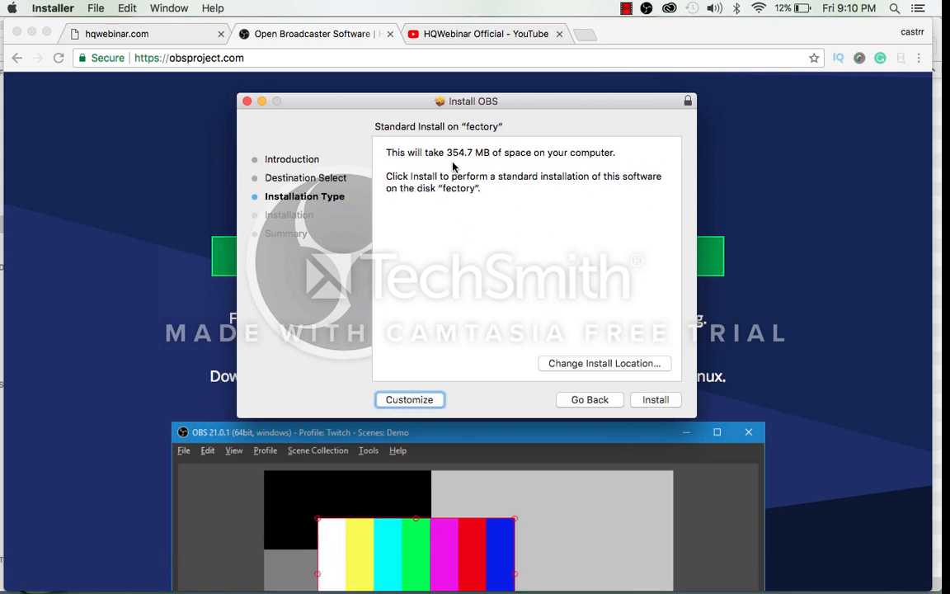
pyautogui.moveTo(487, 165)
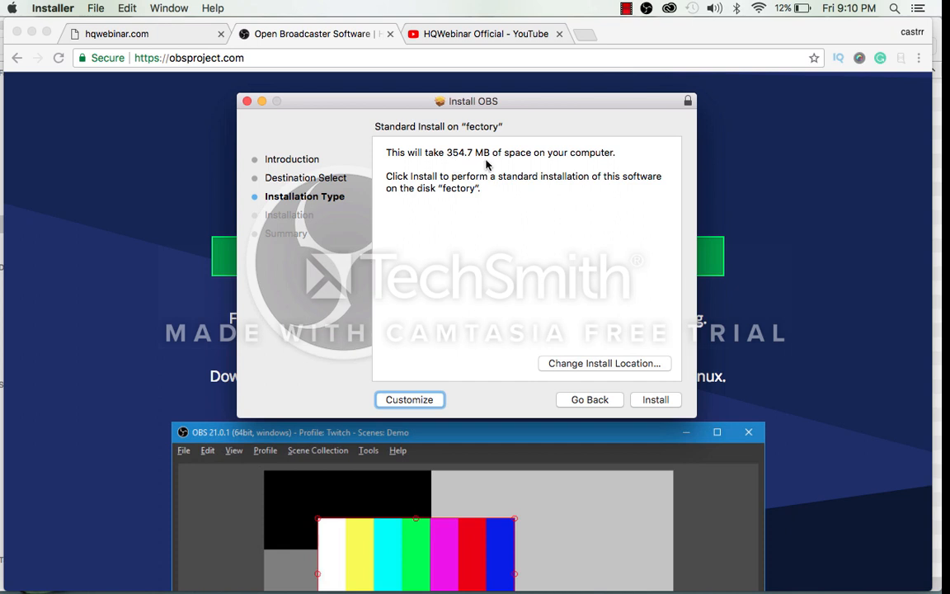
pyautogui.moveTo(653, 369)
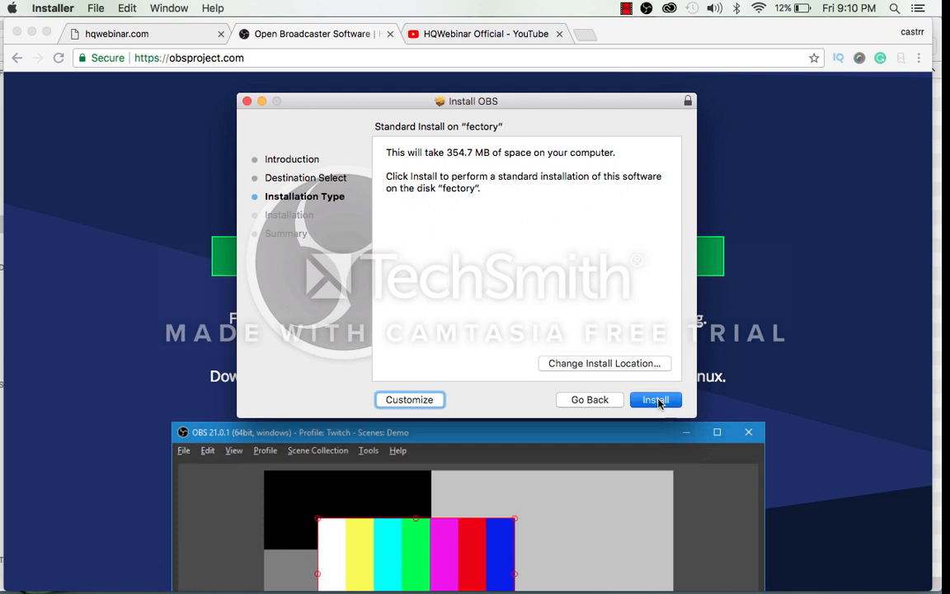
pyautogui.click(655, 399)
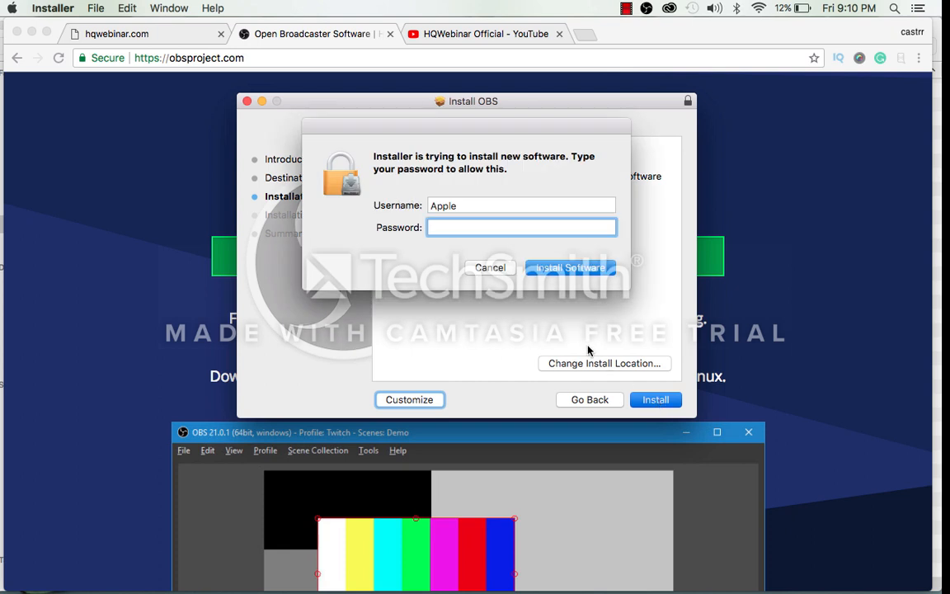
pyautogui.click(522, 228)
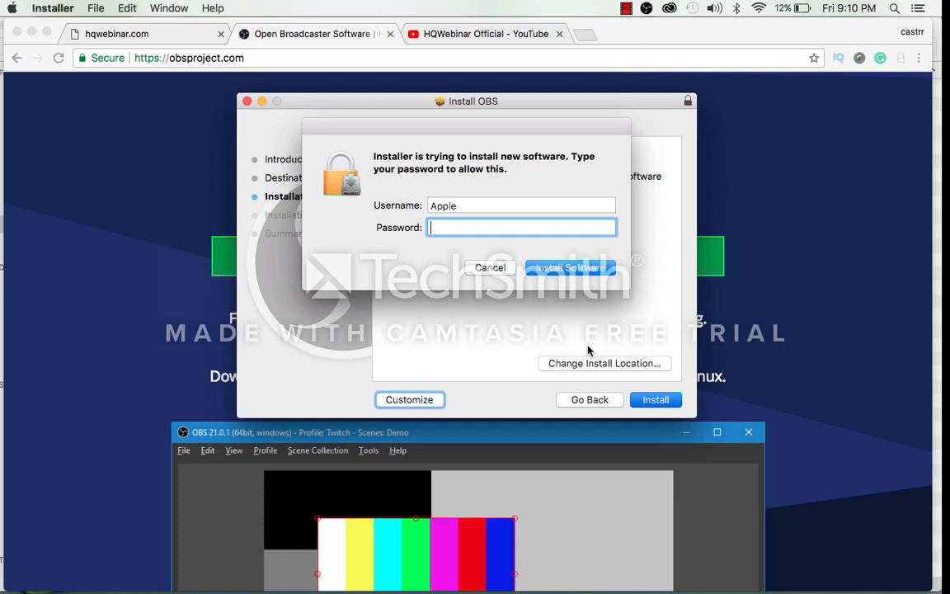
pyautogui.write('•')
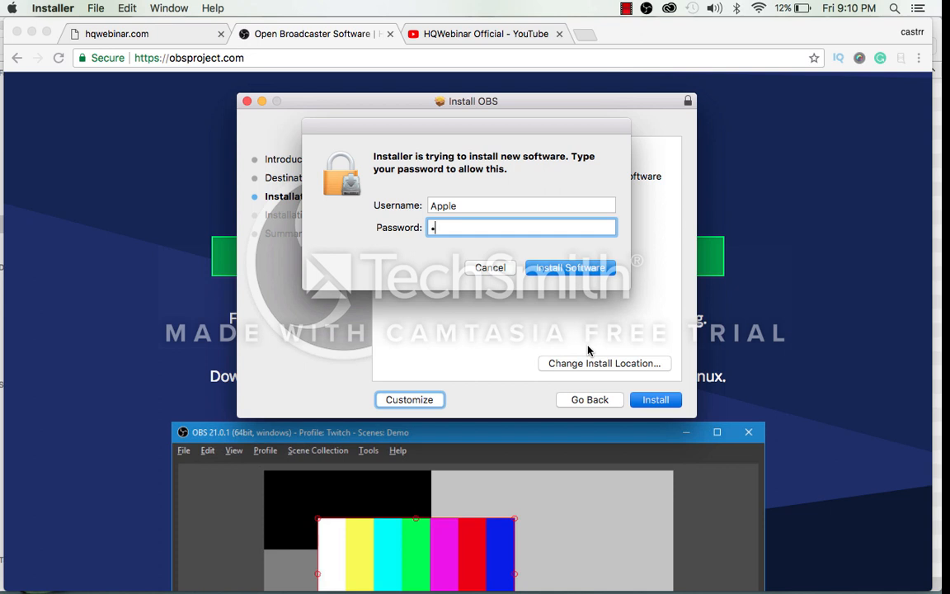
pyautogui.click(571, 267)
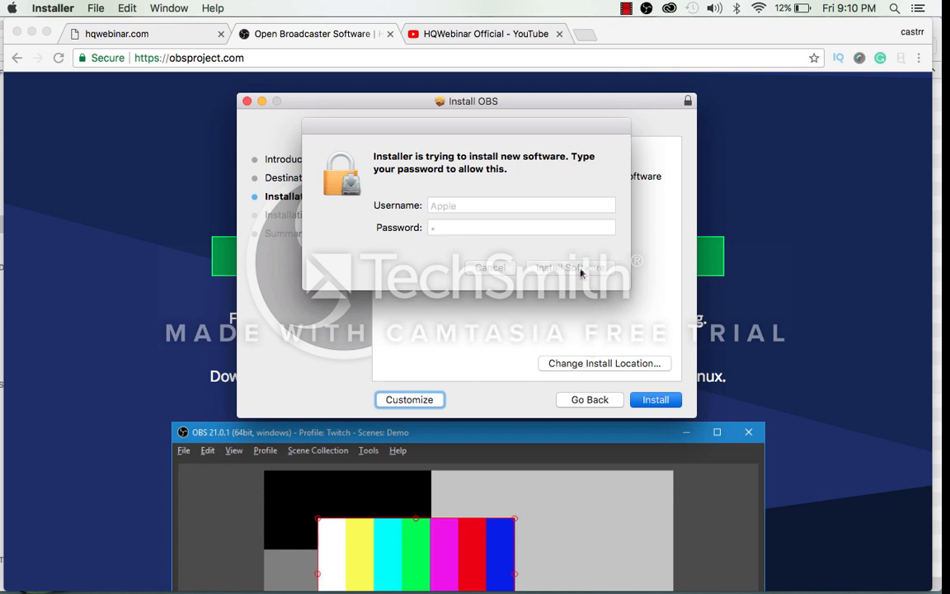
pyautogui.click(570, 267)
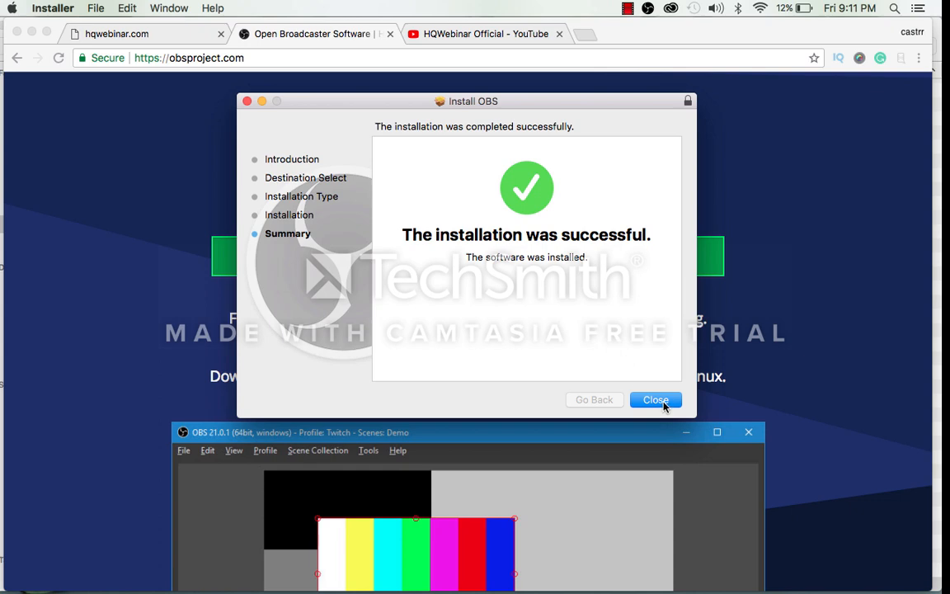
pyautogui.click(655, 401)
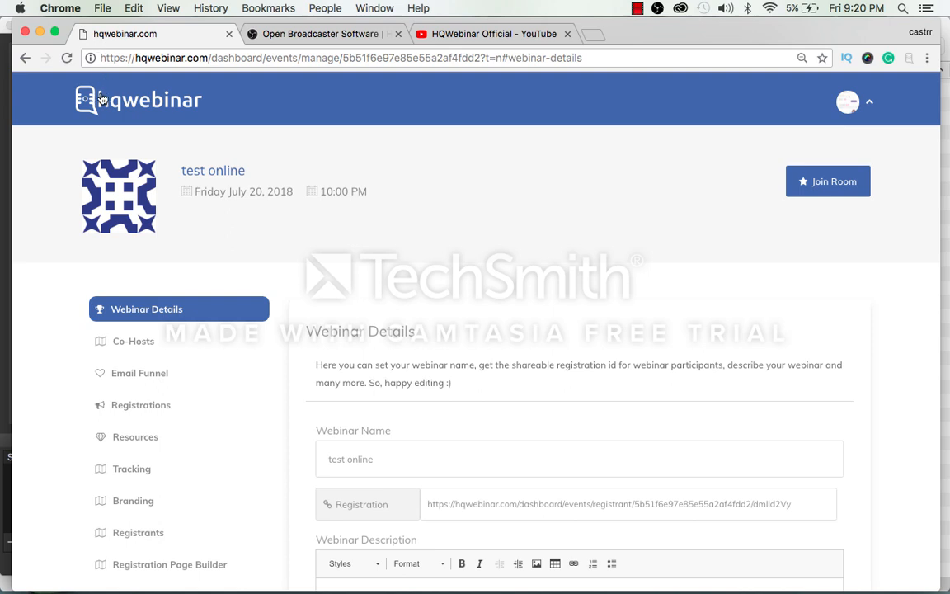
pyautogui.moveTo(828, 182)
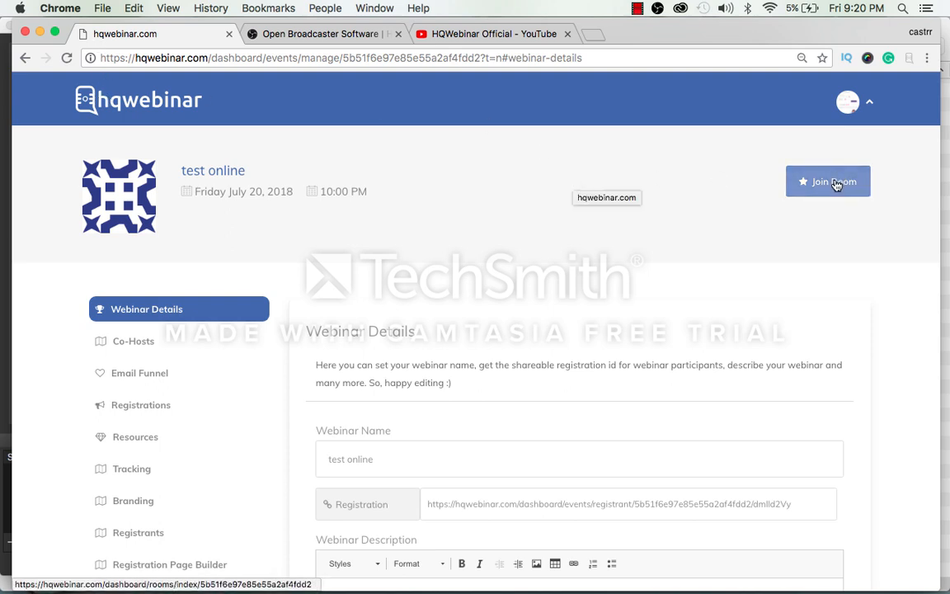
# Step: Join the test online webinar room and bring up its Live Stream URL option
pyautogui.click(828, 182)
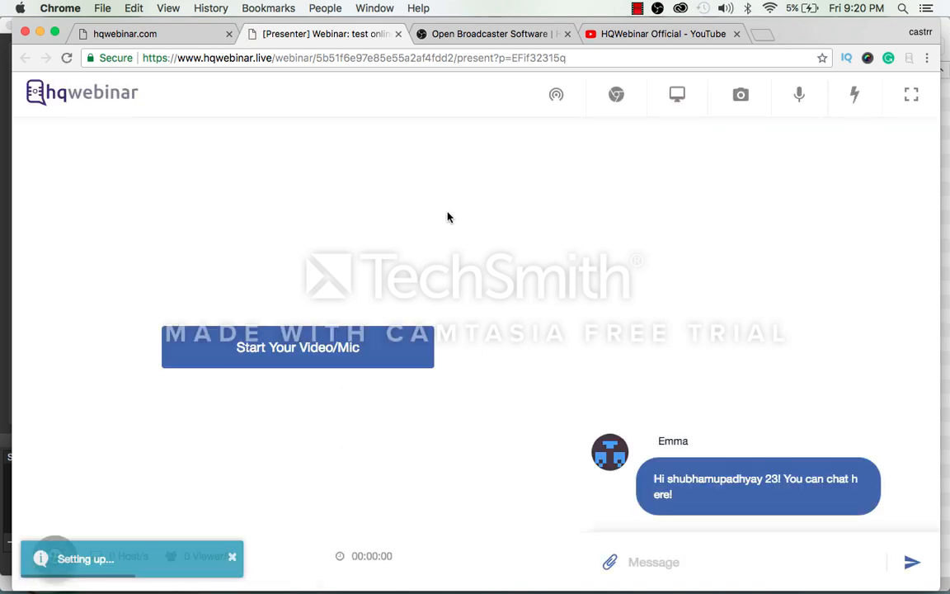
pyautogui.moveTo(556, 94)
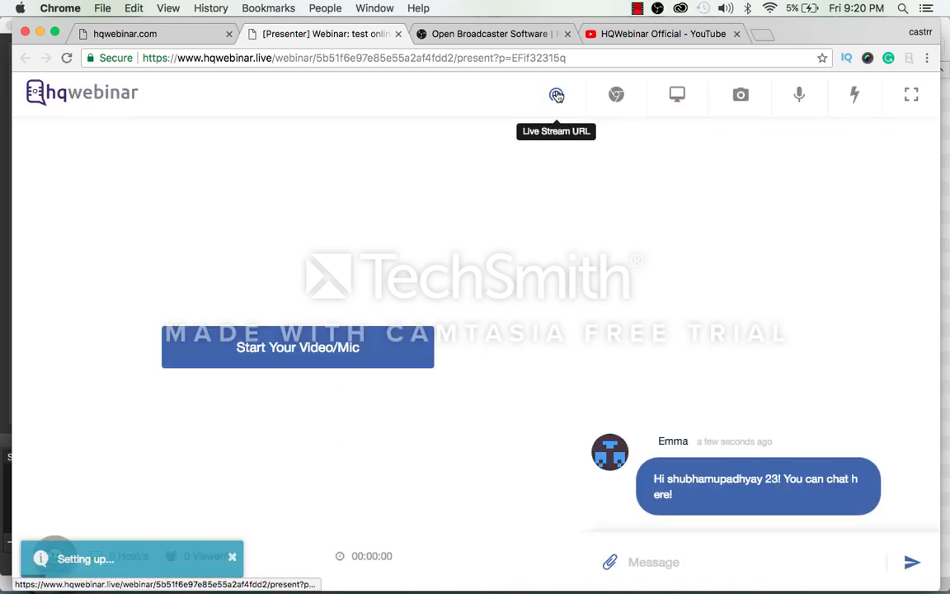
pyautogui.click(556, 94)
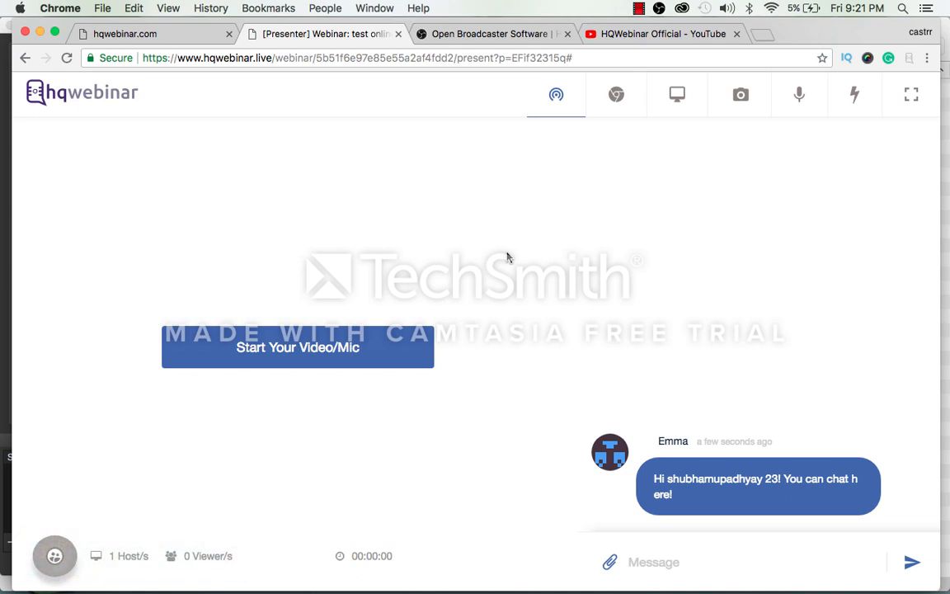
pyautogui.write('opera')
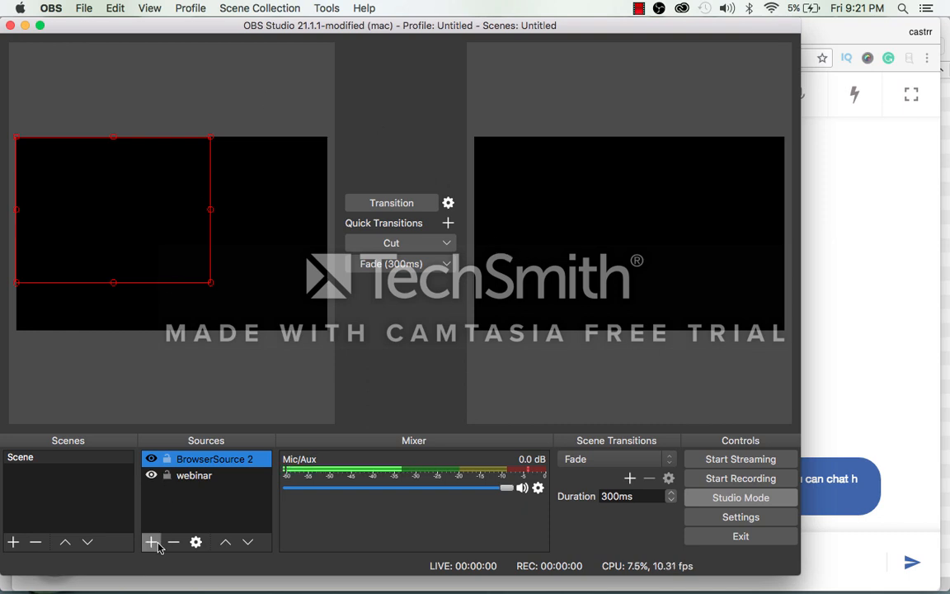
# Step: Add a BrowserSource named 'test webinar' to the scene and accept its default properties
pyautogui.click(152, 541)
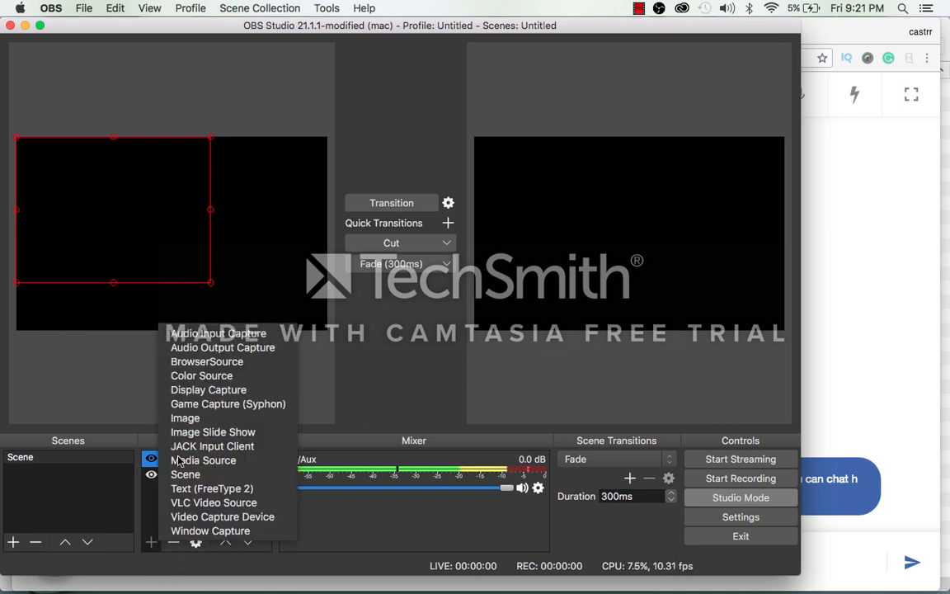
pyautogui.moveTo(206, 361)
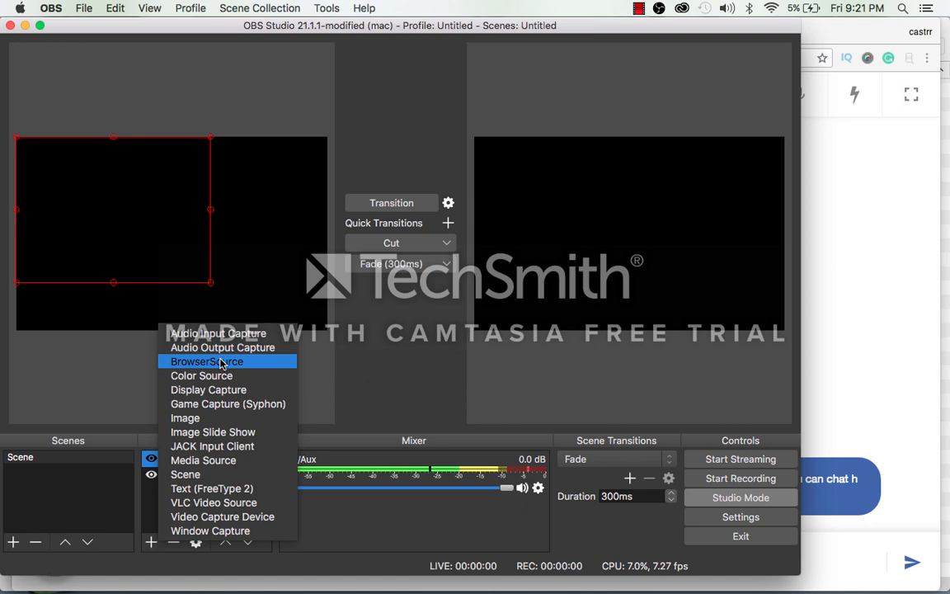
pyautogui.click(208, 361)
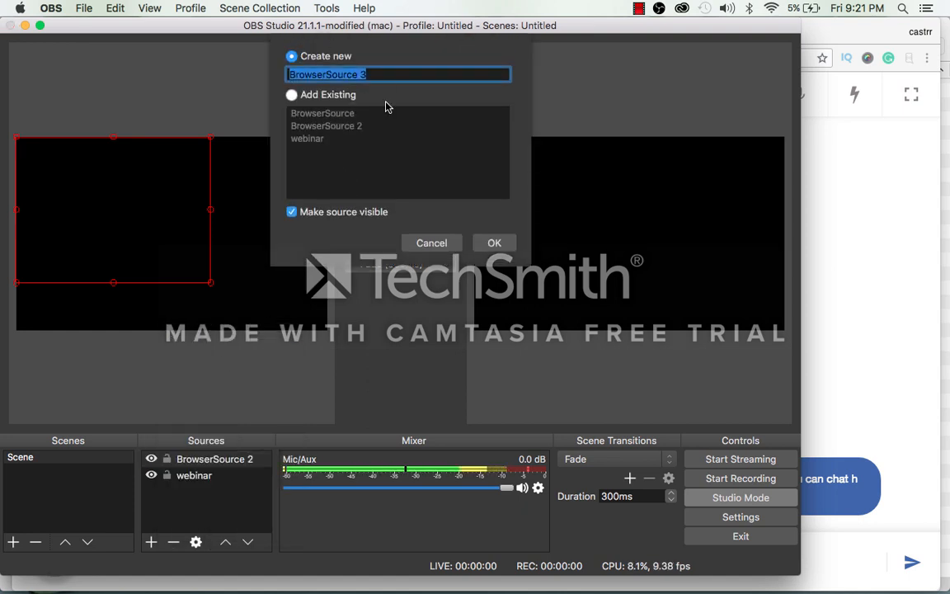
pyautogui.write('test webinar')
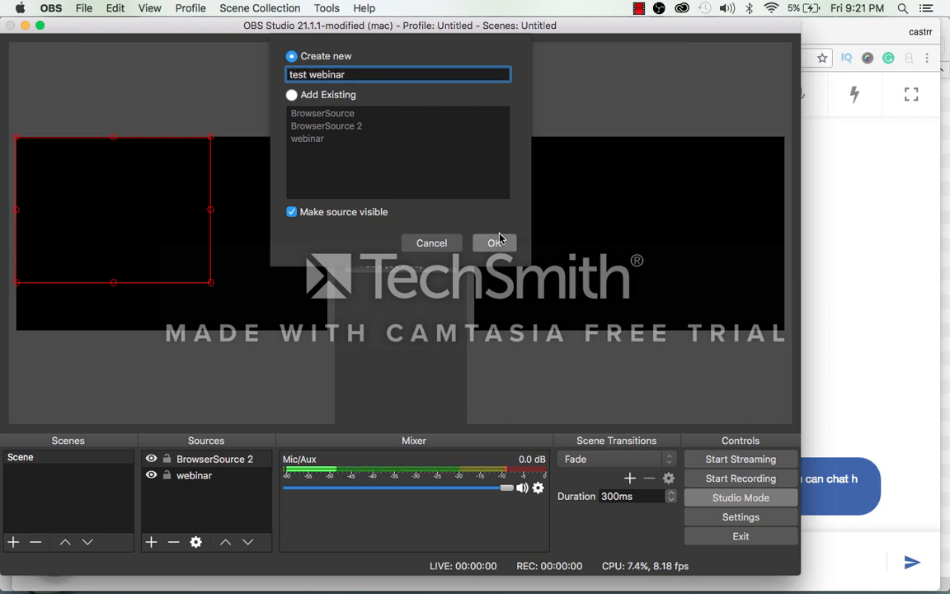
pyautogui.click(495, 243)
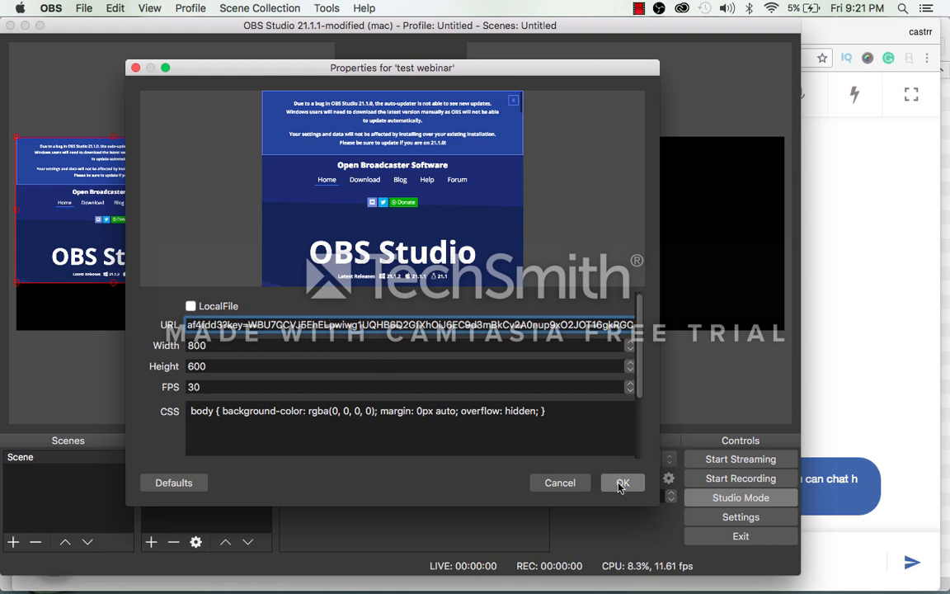
pyautogui.click(623, 481)
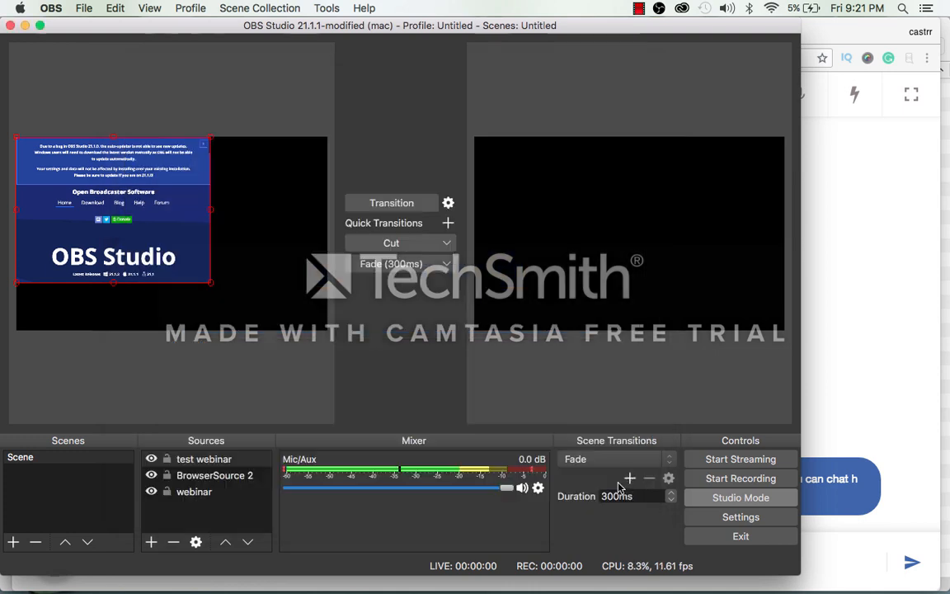
pyautogui.click(204, 458)
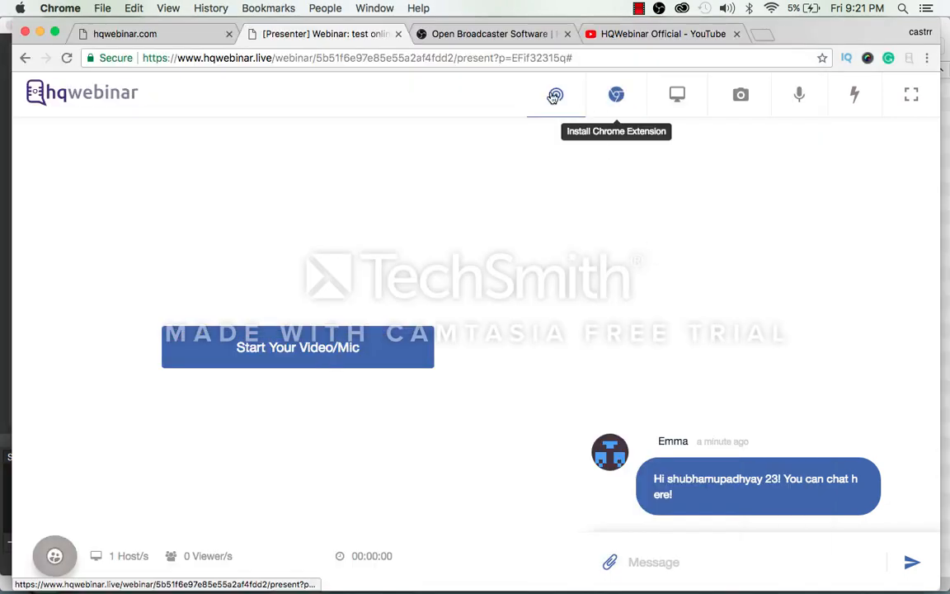
# Step: Start video/mic with camera access granted, then start the webinar so it shows On Air
pyautogui.click(296, 347)
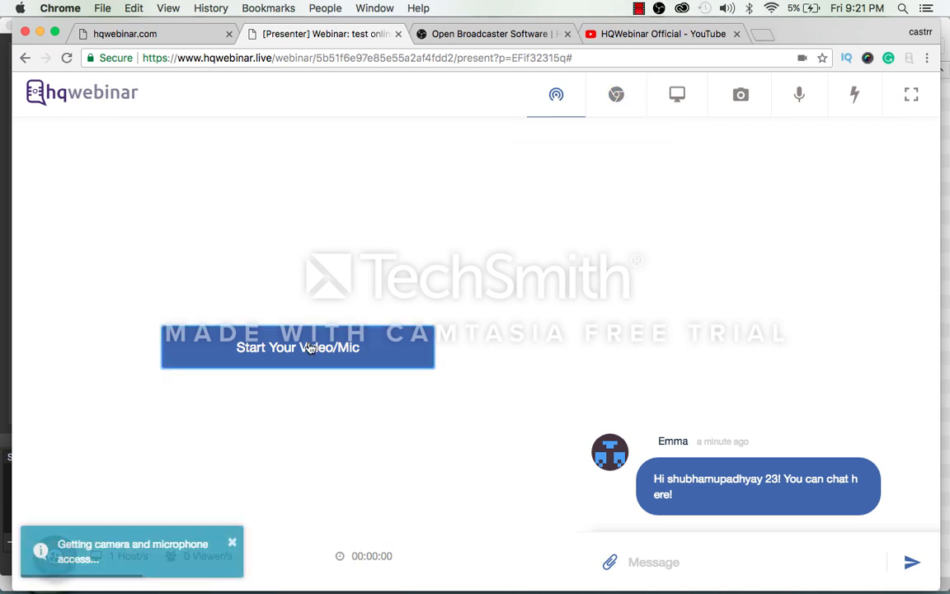
pyautogui.click(297, 346)
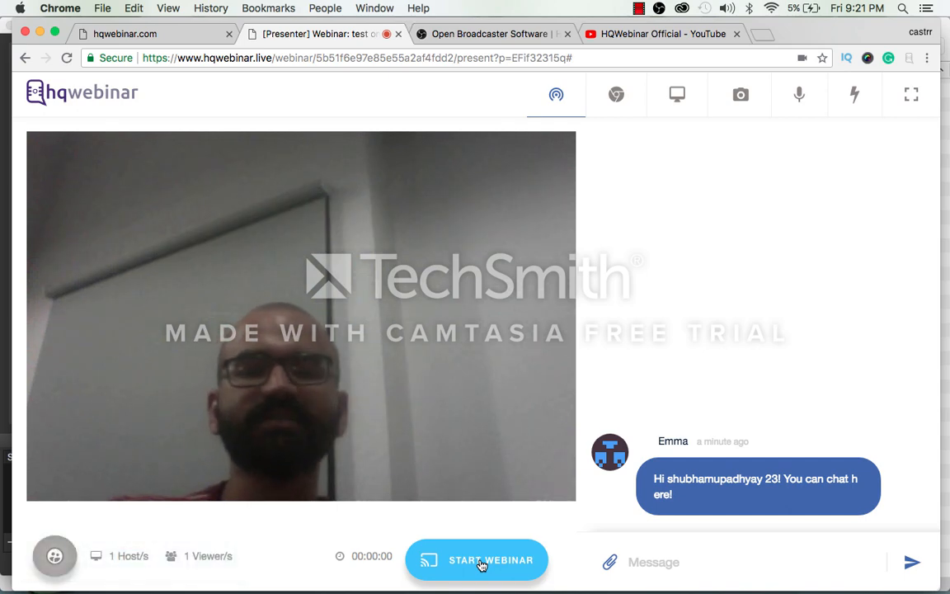
pyautogui.click(477, 561)
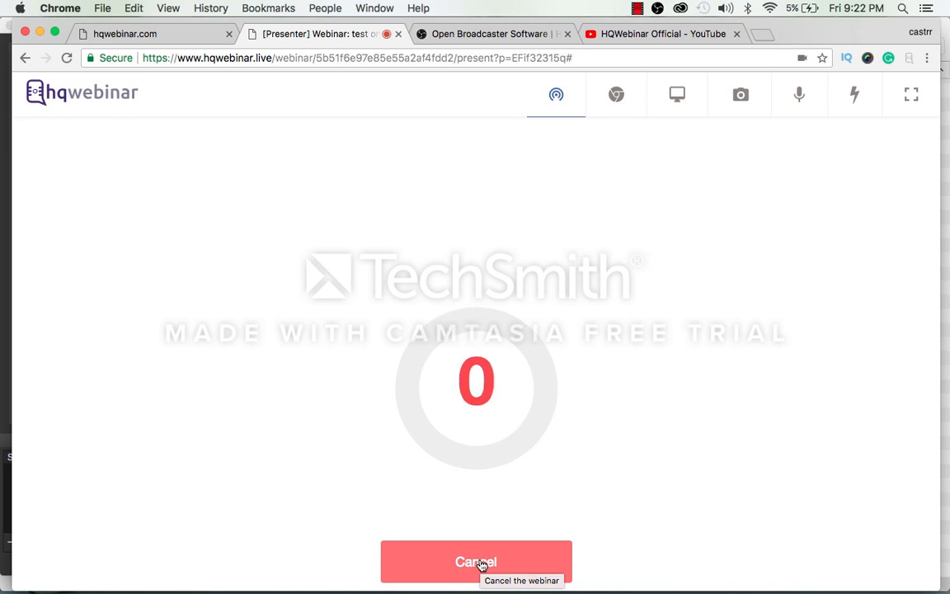
pyautogui.click(475, 560)
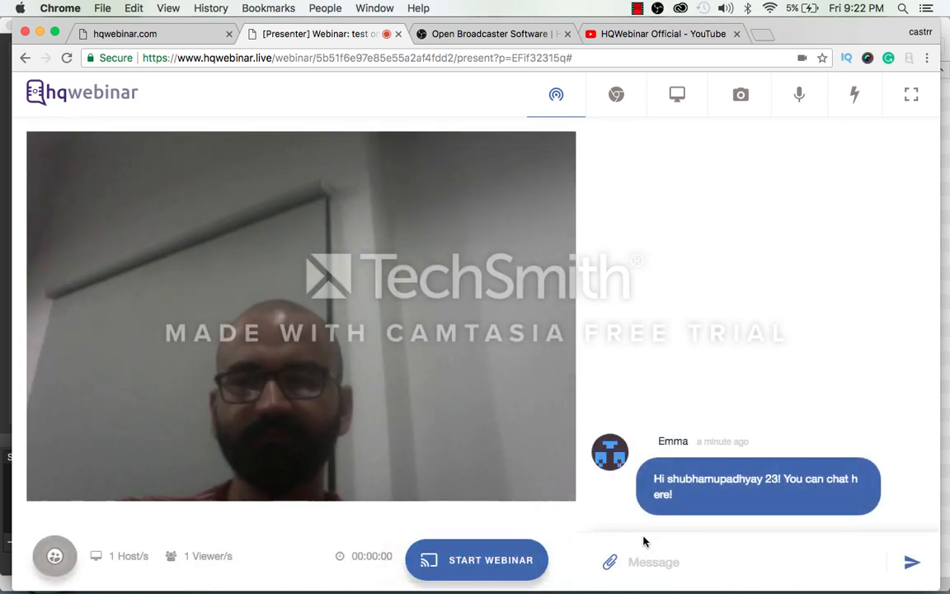
pyautogui.click(475, 561)
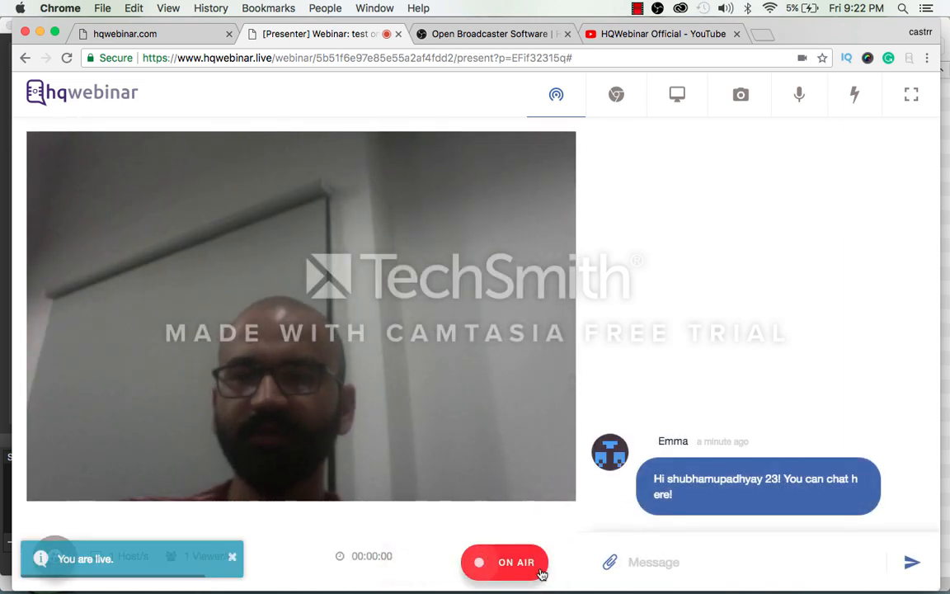
pyautogui.click(505, 561)
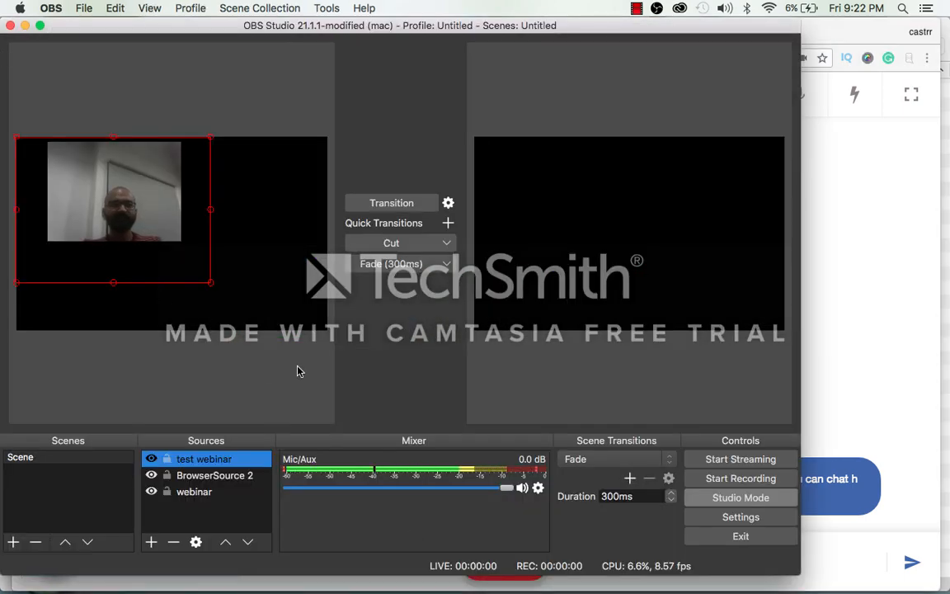
pyautogui.moveTo(14, 330)
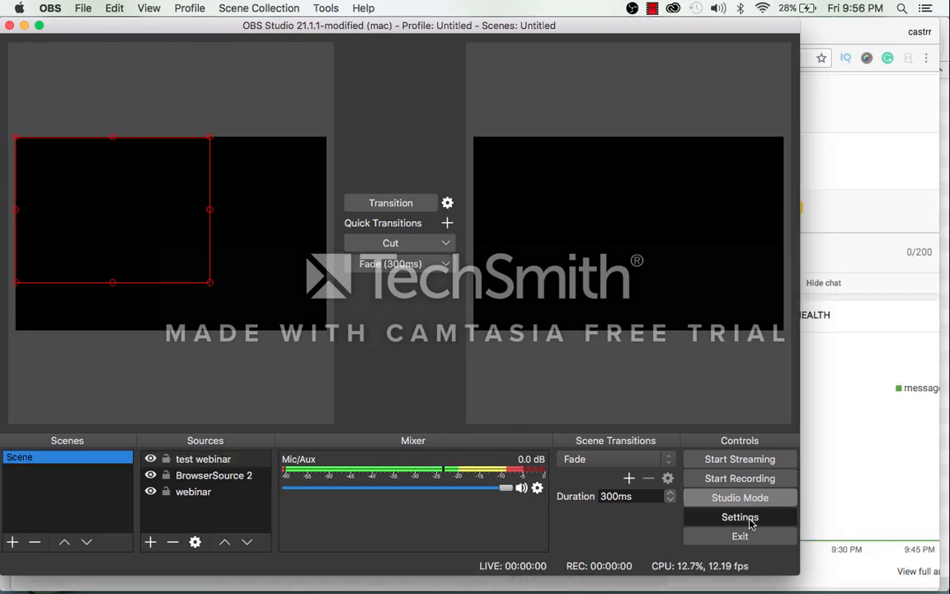
# Step: Set Stream to Streaming Services with YouTube / YouTube Gaming, primary ingest server, and save
pyautogui.click(740, 517)
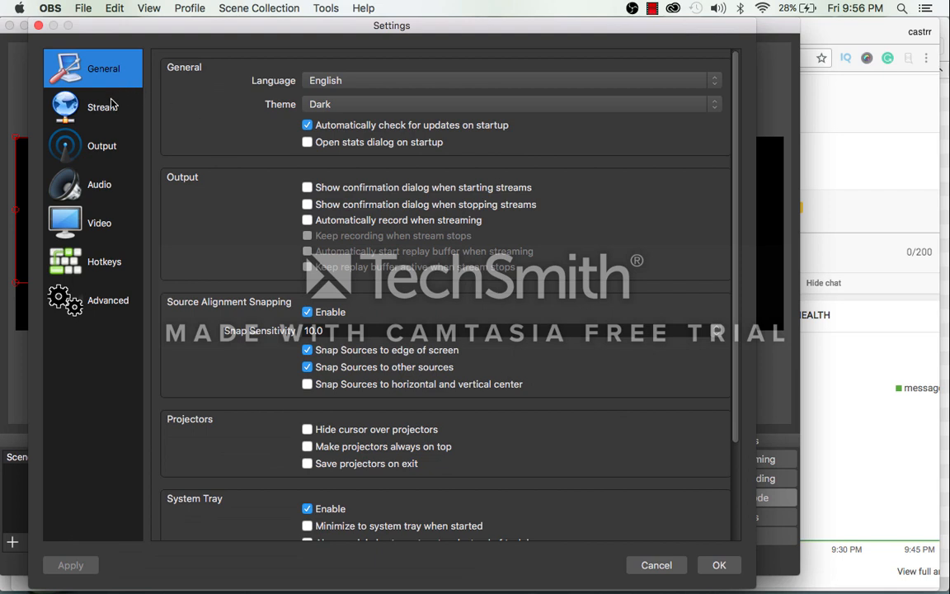
pyautogui.click(93, 107)
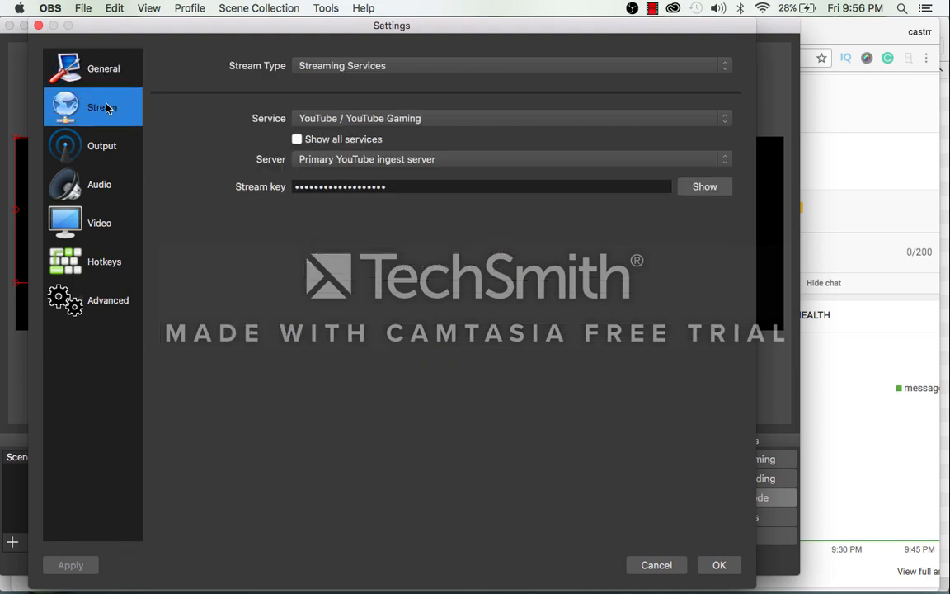
pyautogui.click(508, 66)
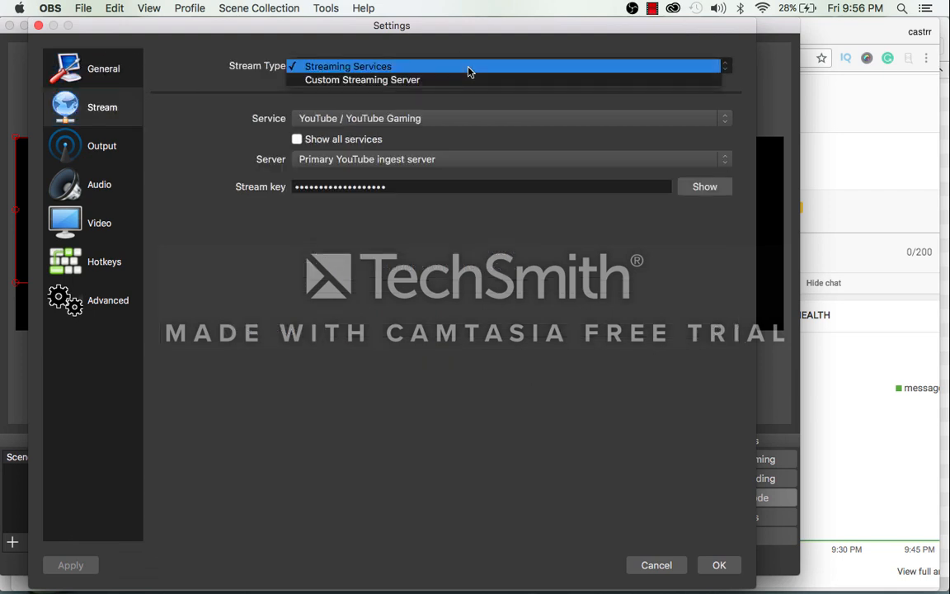
pyautogui.click(346, 66)
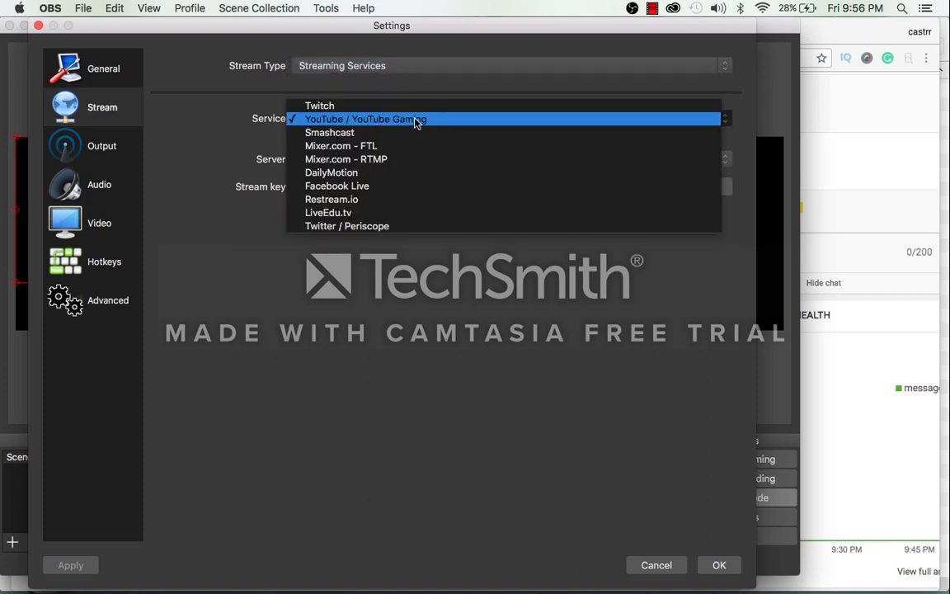
pyautogui.click(363, 119)
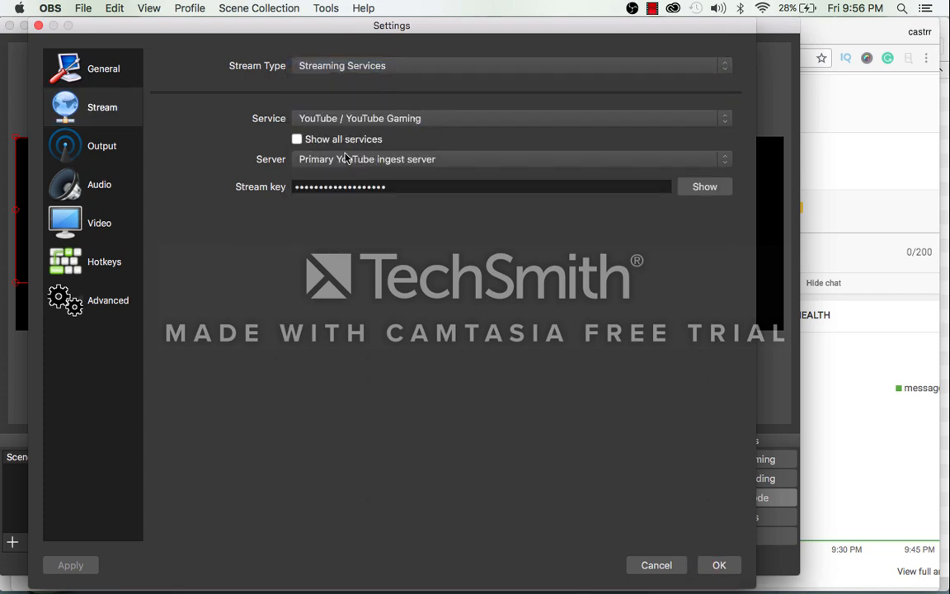
pyautogui.moveTo(333, 168)
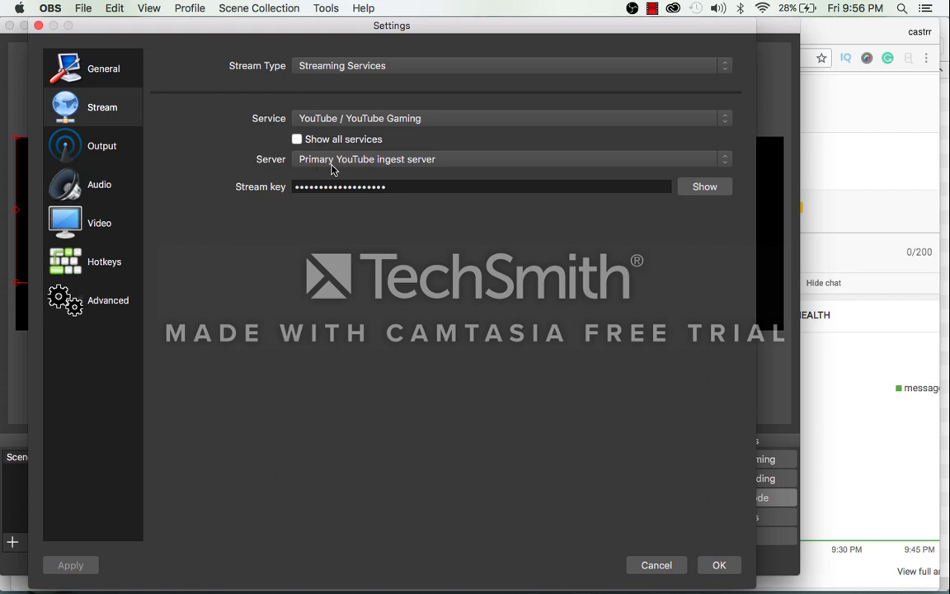
pyautogui.moveTo(307, 195)
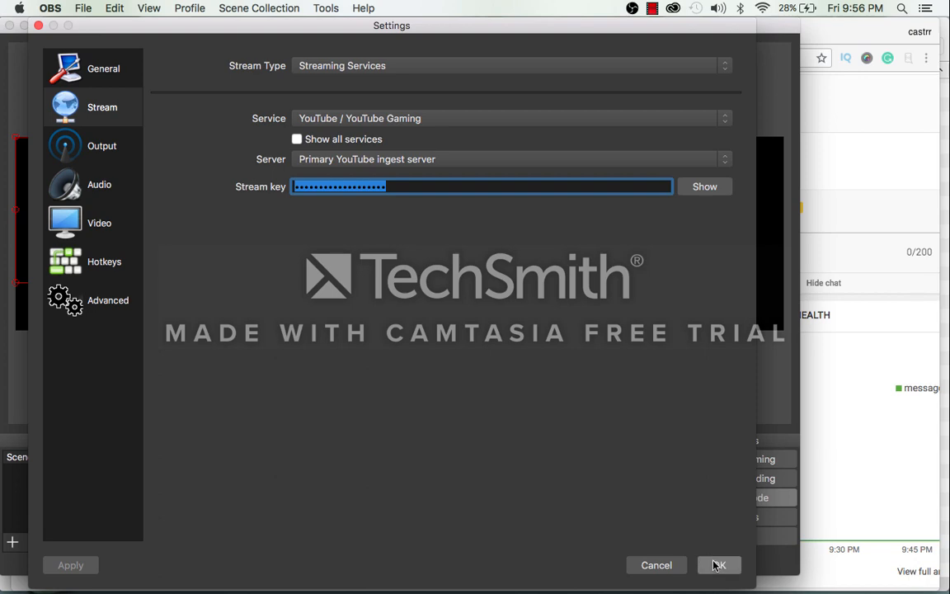
pyautogui.click(719, 564)
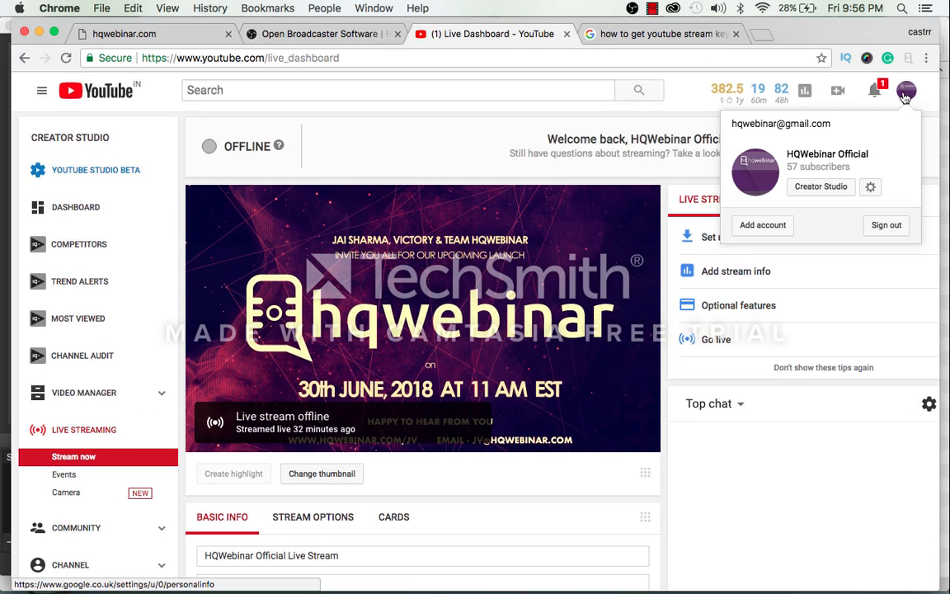
pyautogui.moveTo(844, 188)
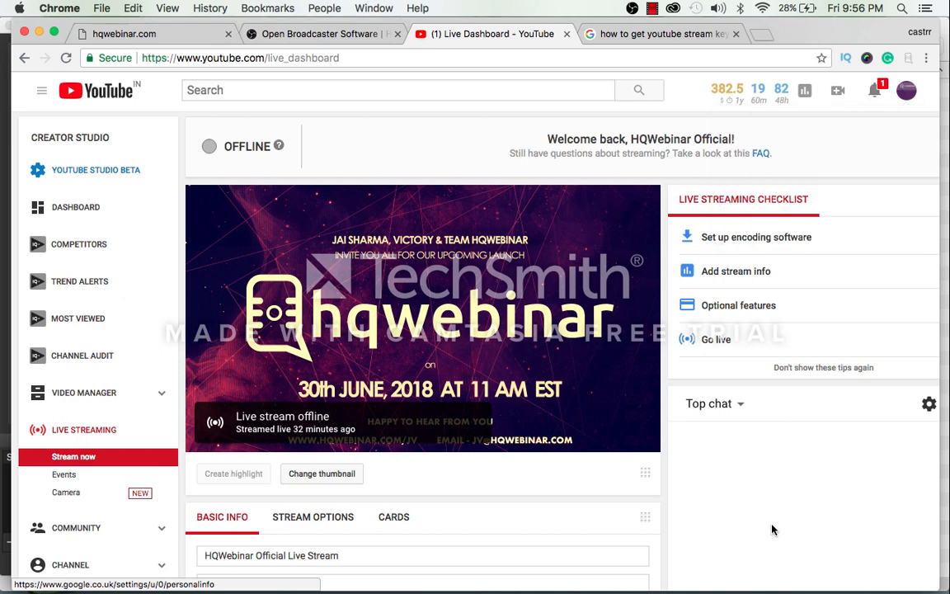
# Step: Scroll the Live Dashboard to Encoder Setup and reveal the stream name/key beside the server URL
pyautogui.scroll(-3)
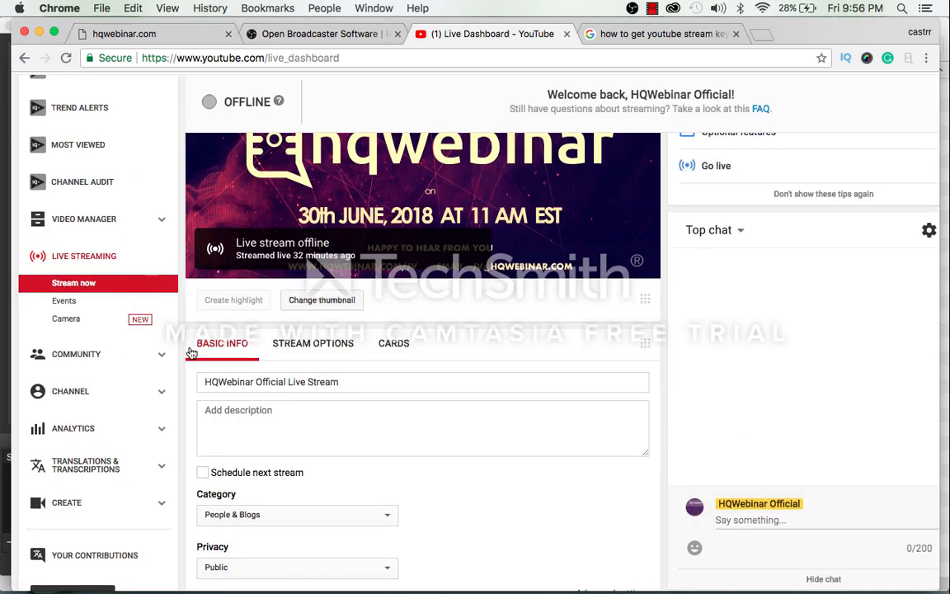
pyautogui.moveTo(72, 261)
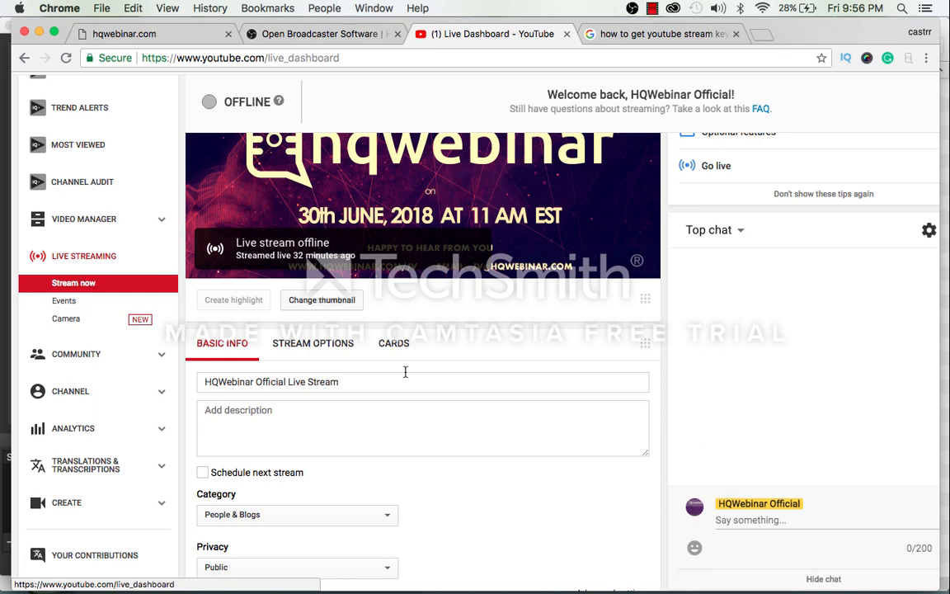
pyautogui.scroll(-3)
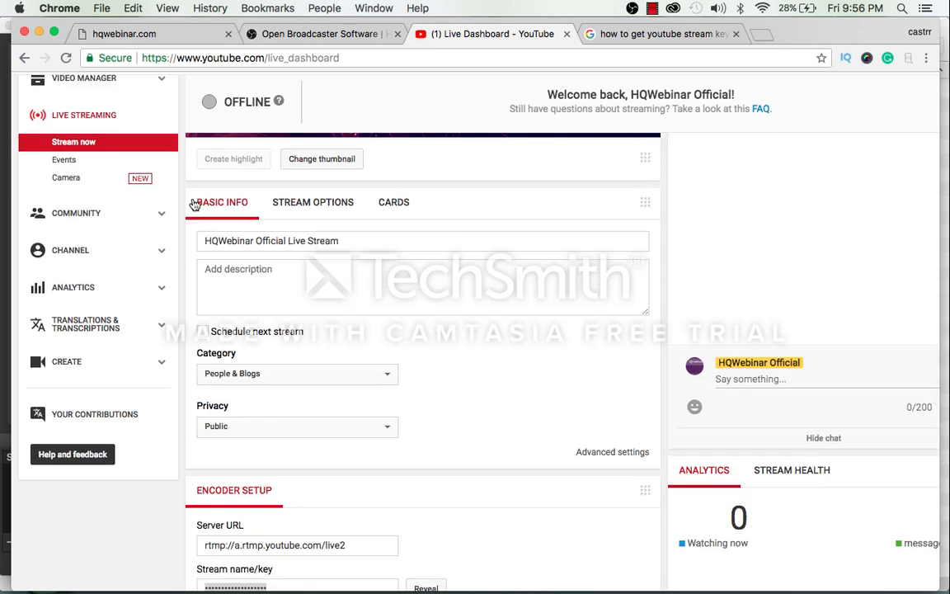
pyautogui.scroll(-3)
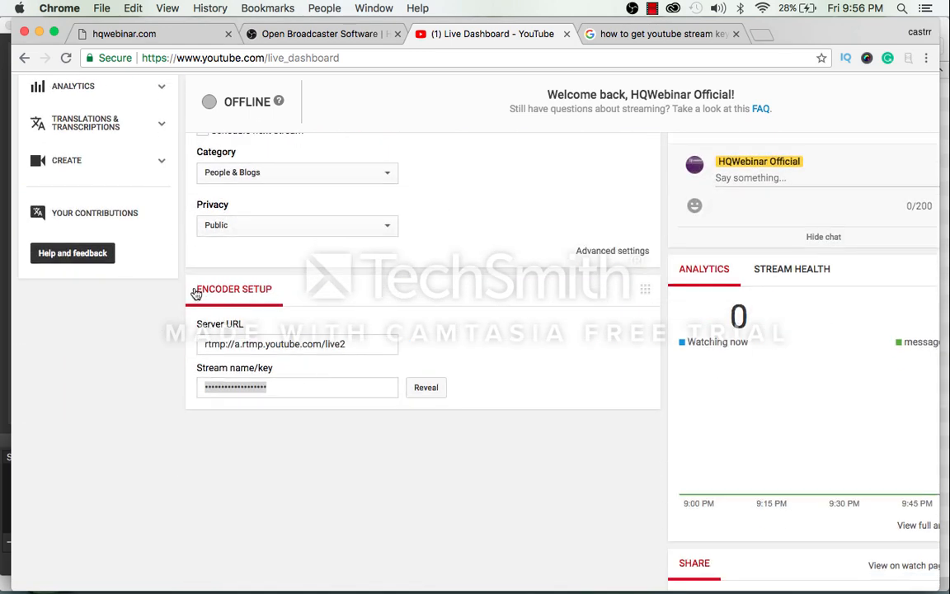
pyautogui.moveTo(247, 293)
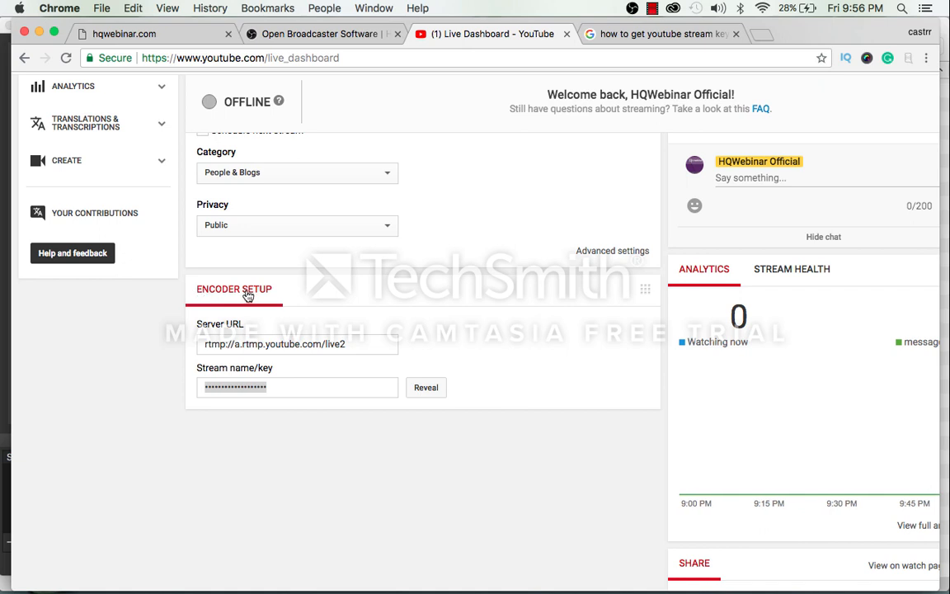
pyautogui.moveTo(244, 380)
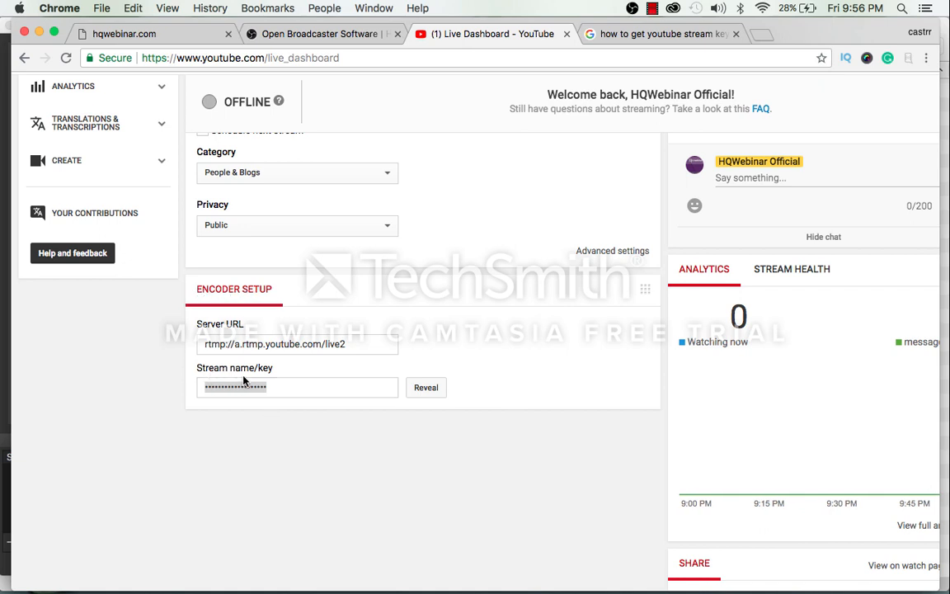
pyautogui.click(425, 388)
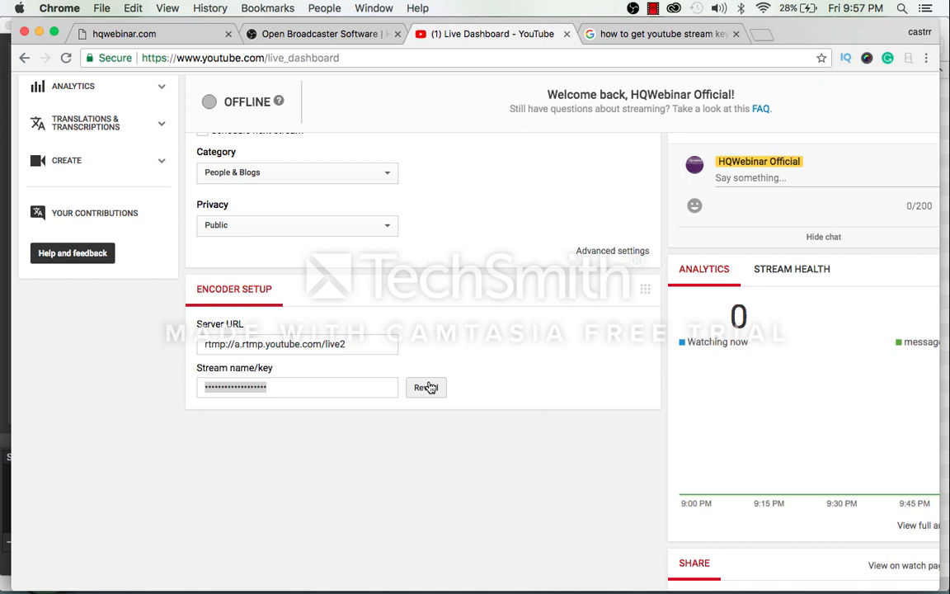